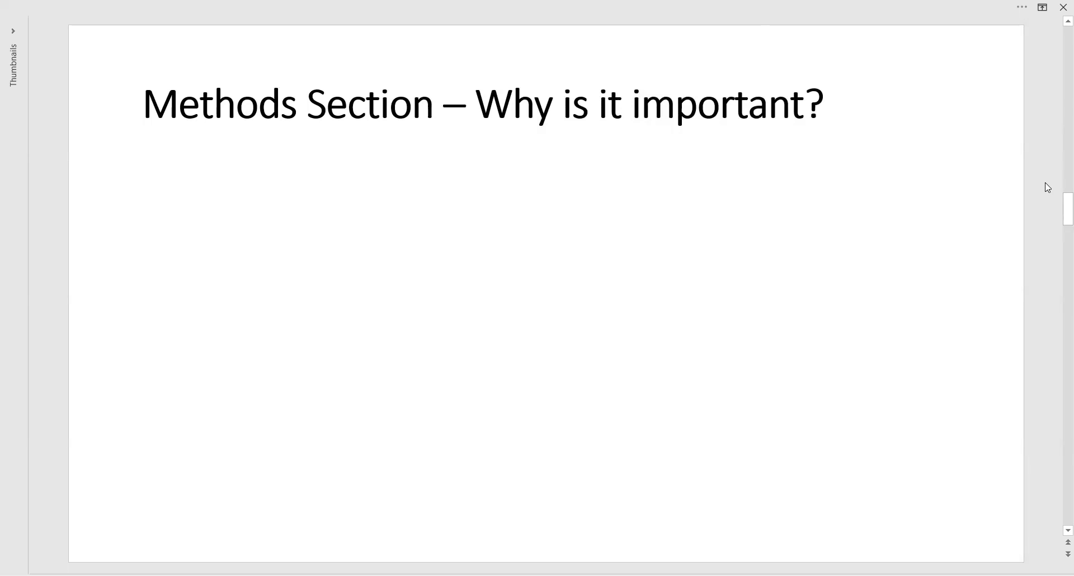
type("To Judge easily")
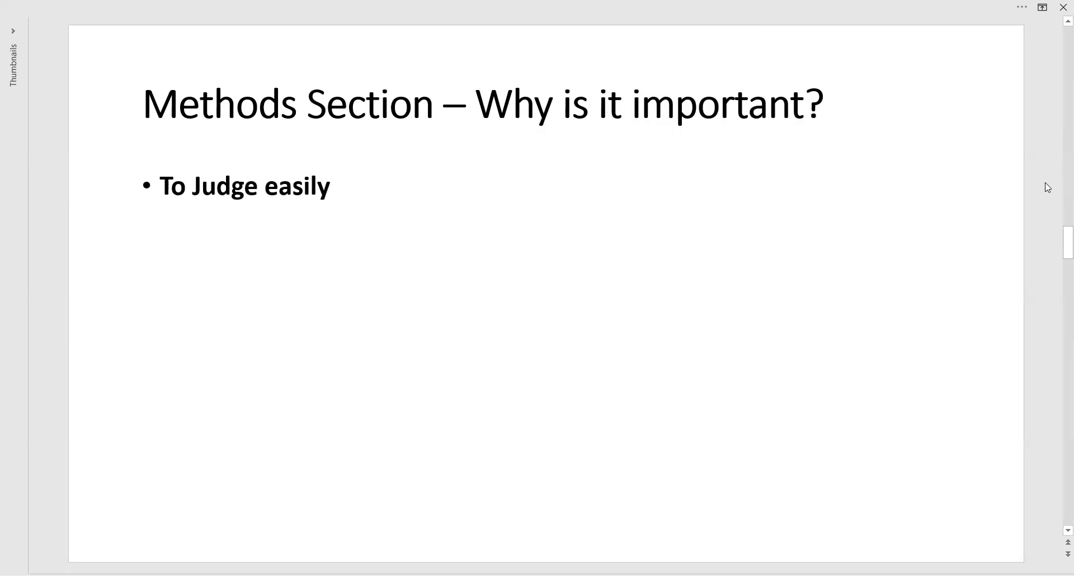
type("Results and Conclusions depend on it")
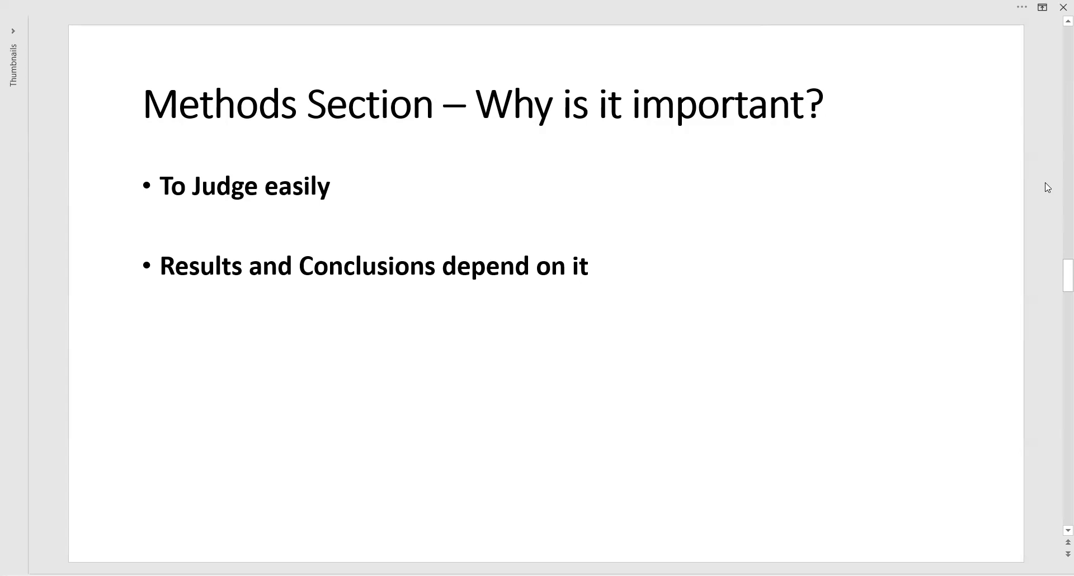
type("Helps to get a Solution")
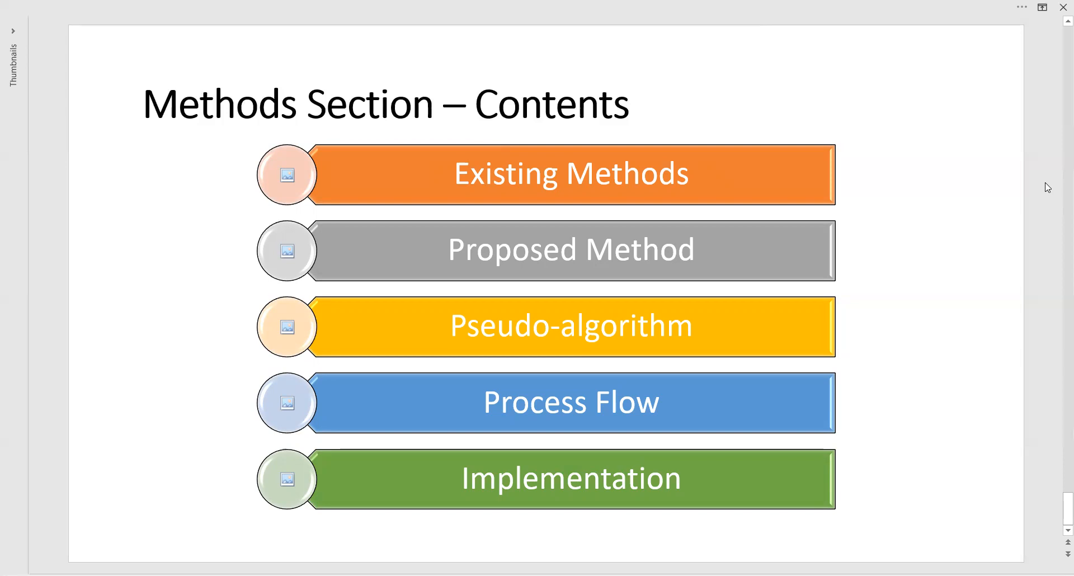
mouse_move(875, 5)
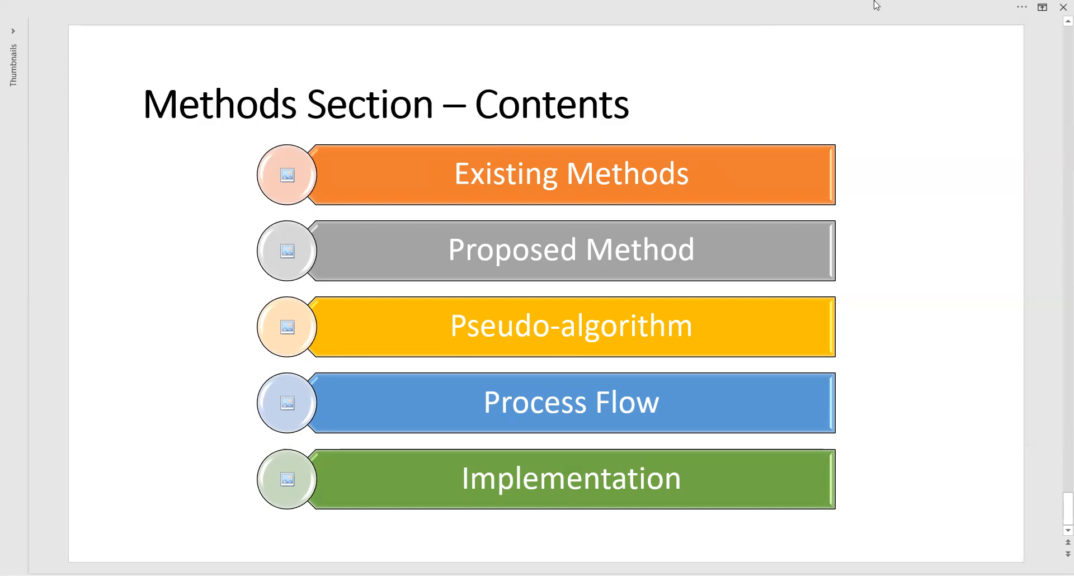